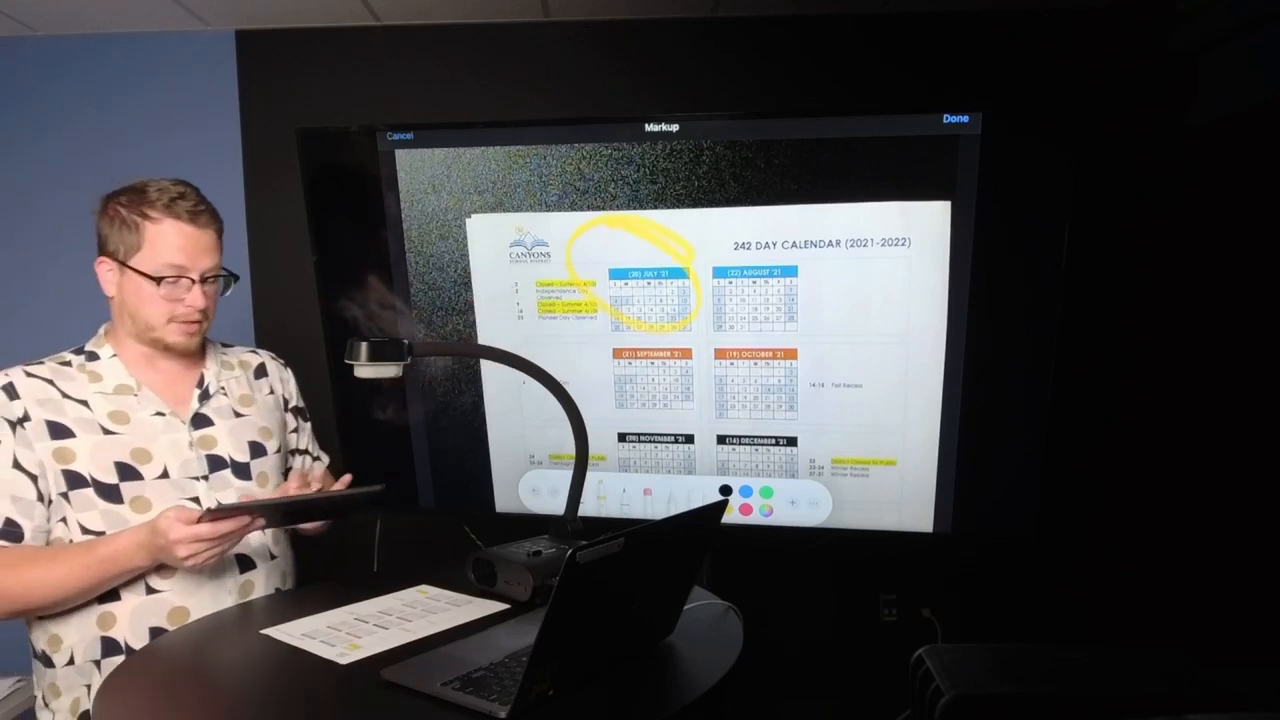
# Step: Loop a yellow highlight around the July block of the 242 Day Calendar
pyautogui.moveTo(620, 284); pyautogui.dragTo(740, 330)
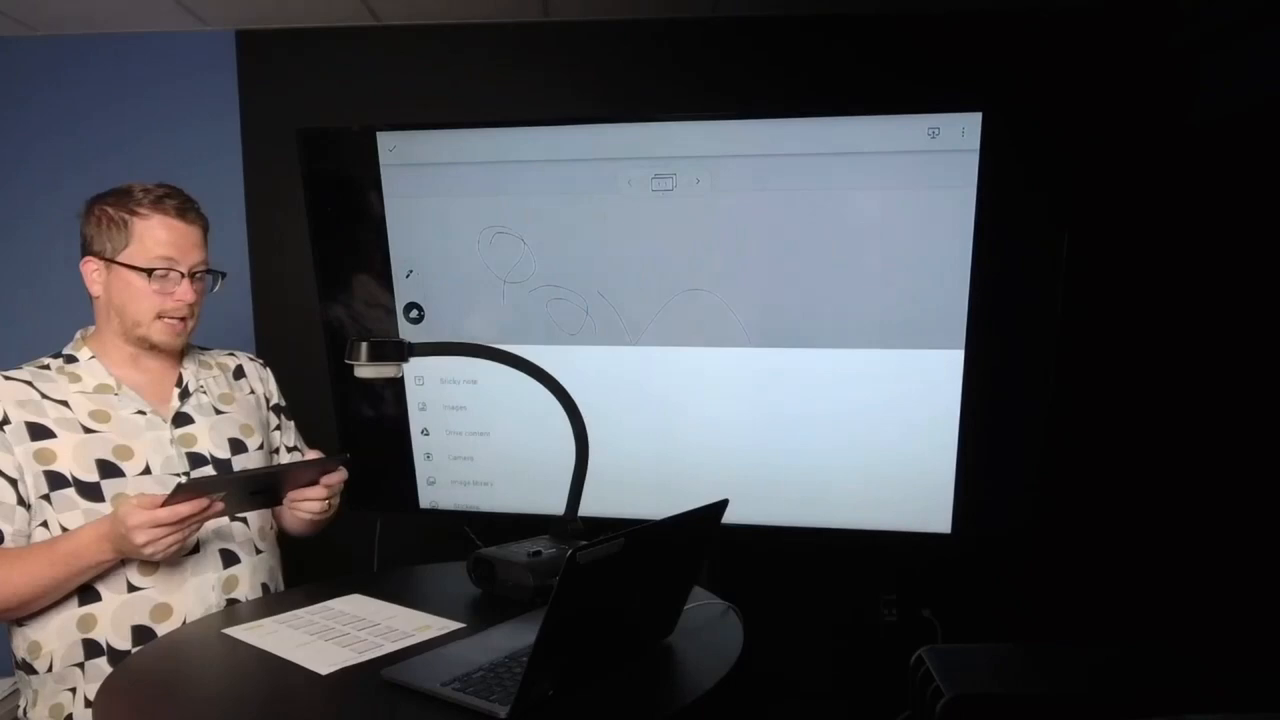
# Step: Create a yellow sticky note reading 'Dfjgf' and move it to the frame's top right
pyautogui.click(448, 382)
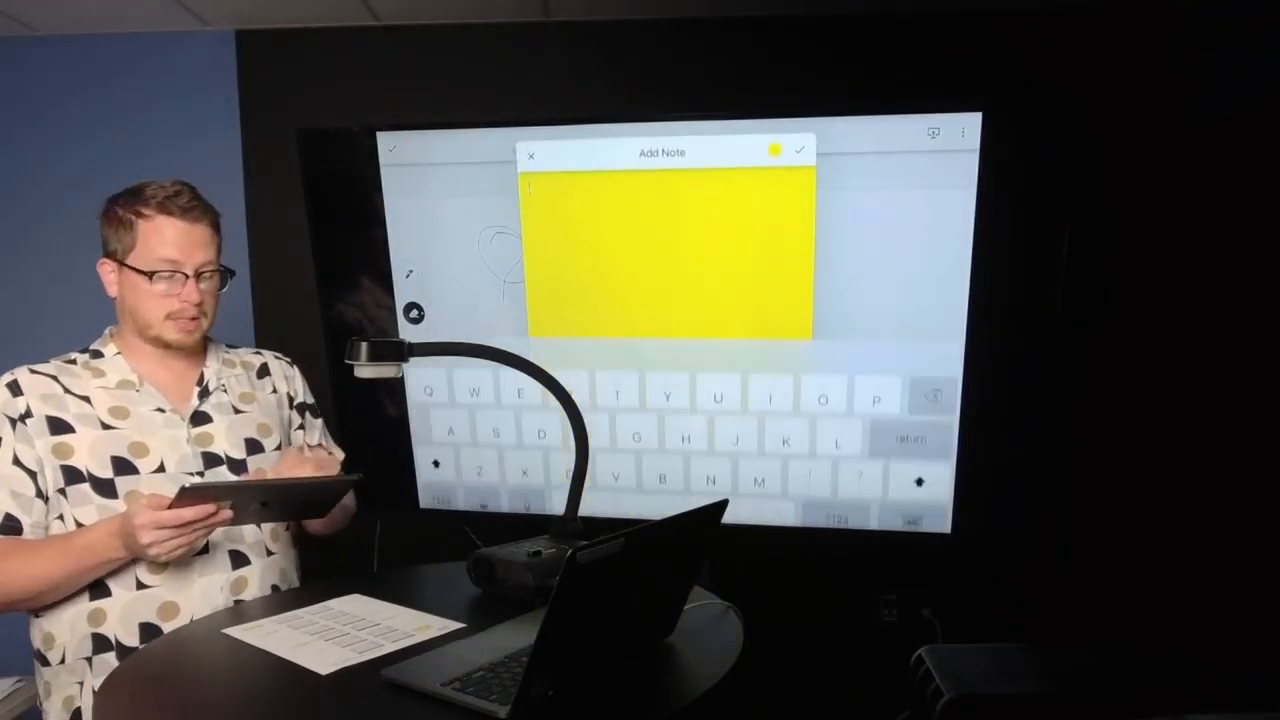
pyautogui.click(800, 150)
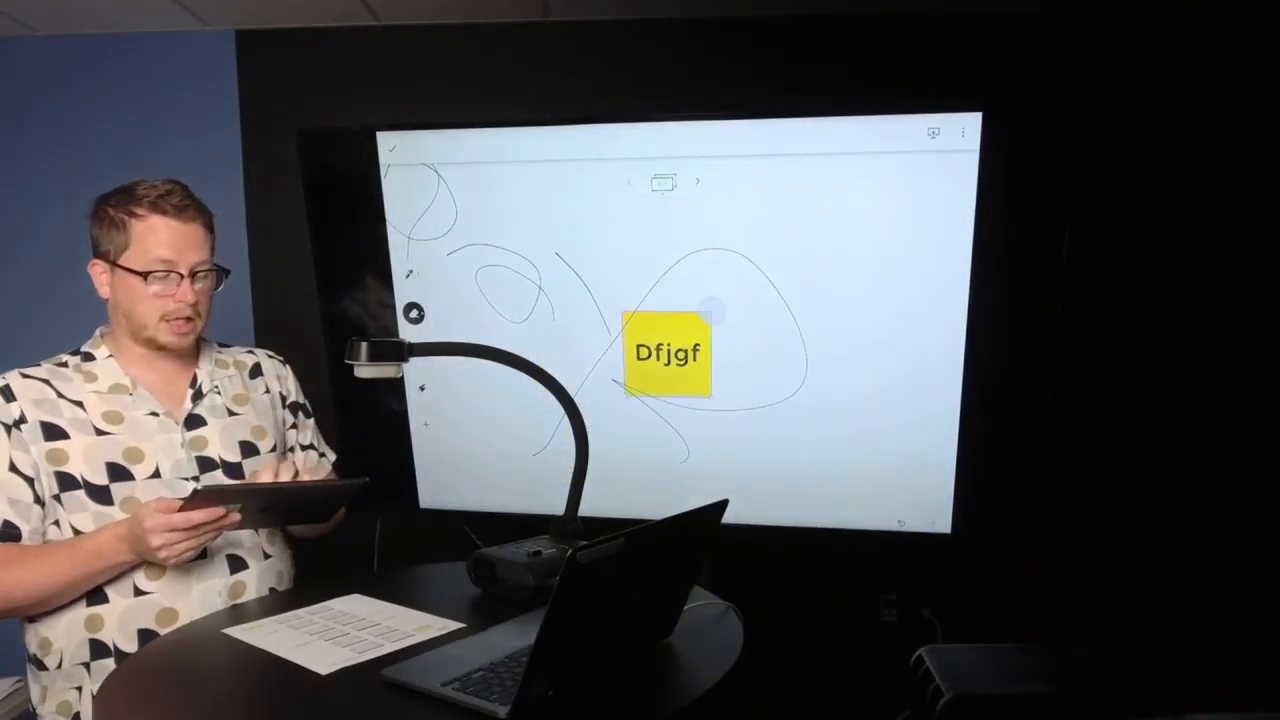
pyautogui.moveTo(670, 356); pyautogui.dragTo(864, 250)
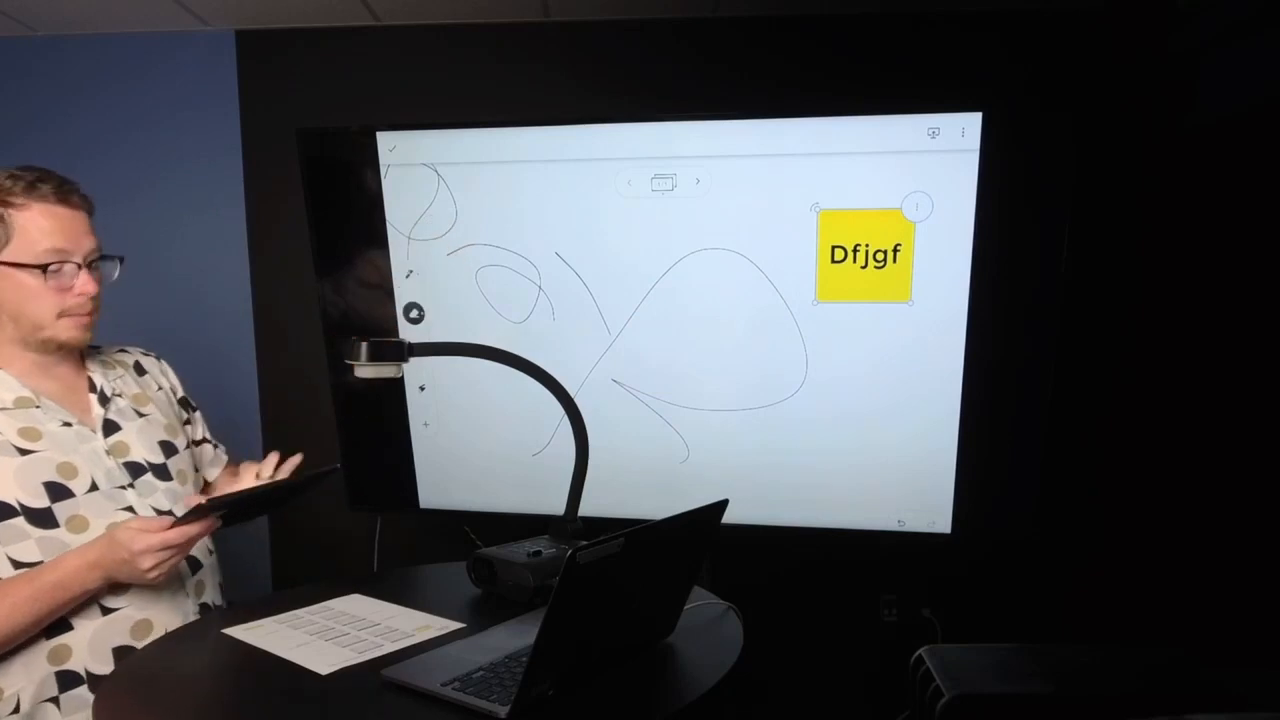